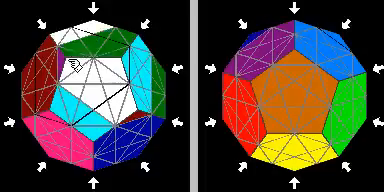
Apply the first face turn of the commutator on the left-view dodecahedron
left_click(95, 75)
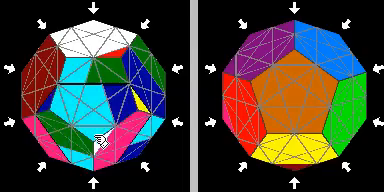
Rotate the left view's front face, bringing the dark blue centre to the front
left_click(108, 108)
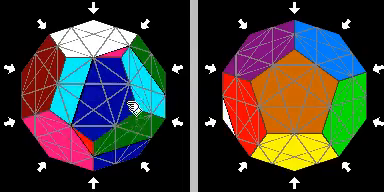